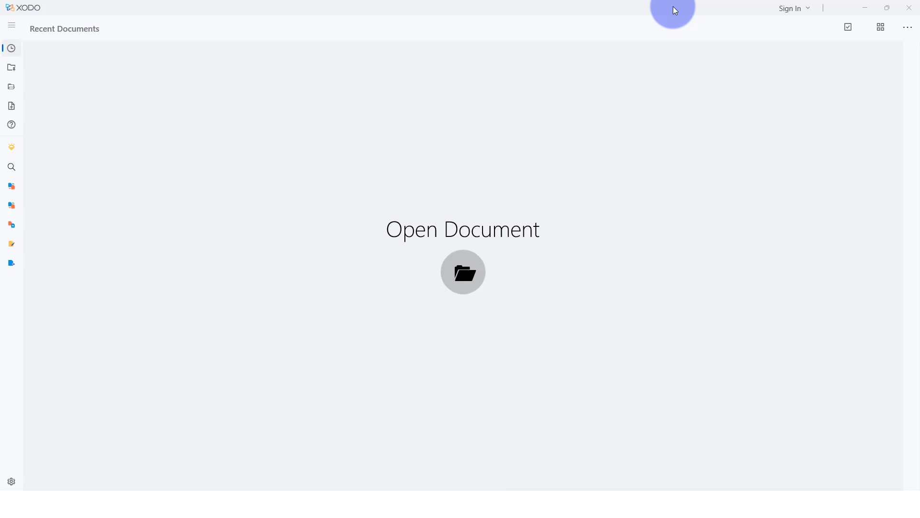
mouse_move(58, 129)
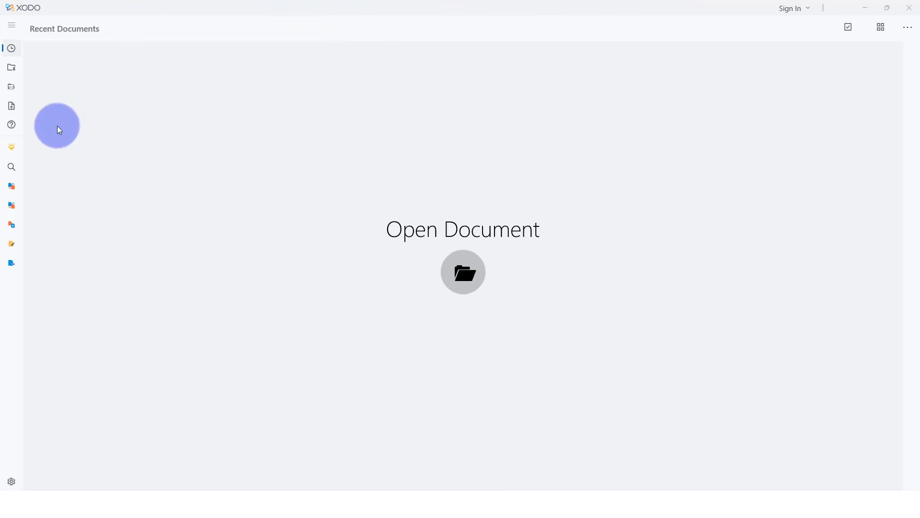
mouse_move(11, 86)
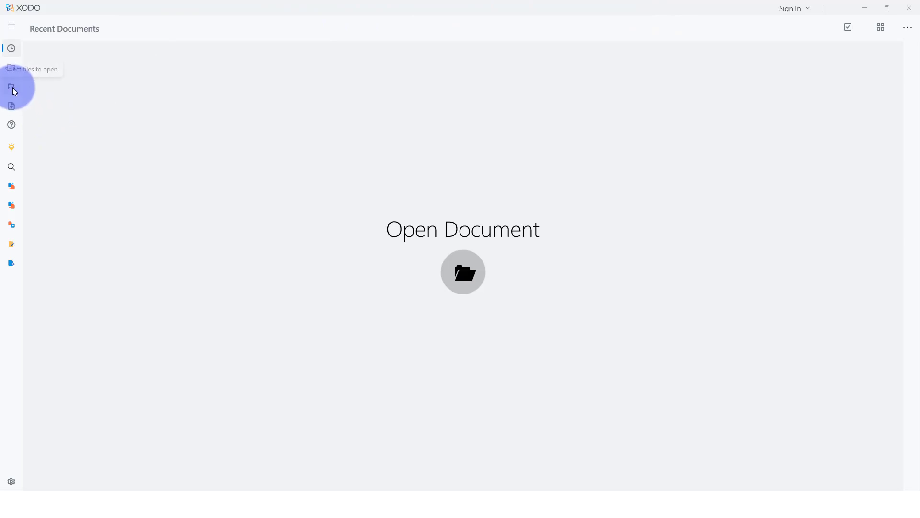
mouse_move(13, 88)
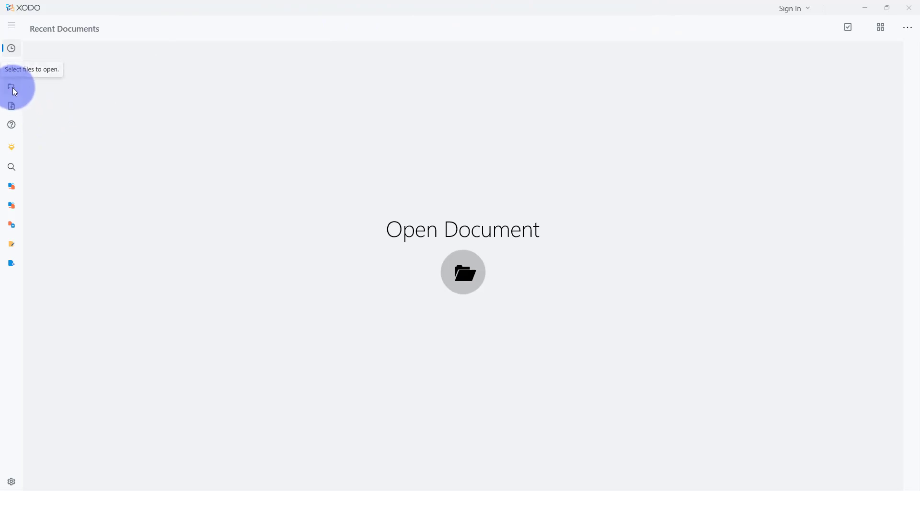
- Open the AQA GCSE PE Interactive Revision PDF from the Interactive Revision Planner folder
left_click(11, 88)
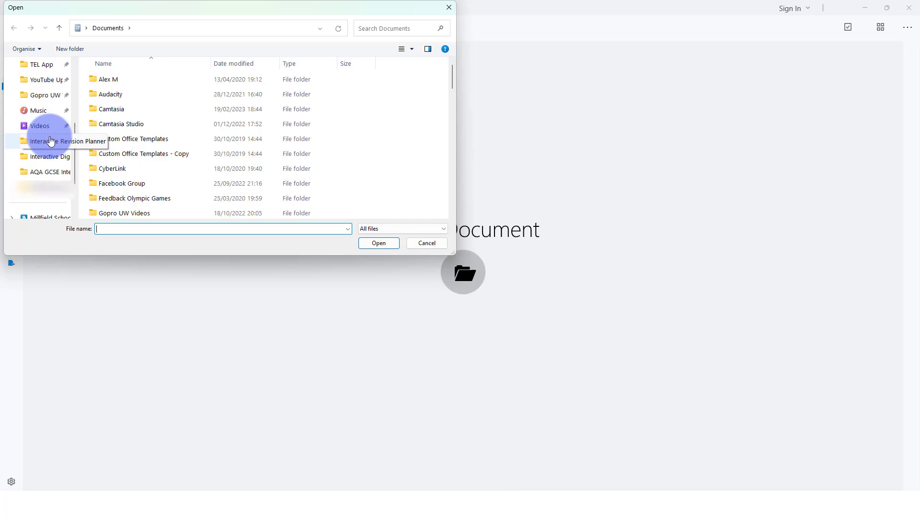
mouse_move(53, 144)
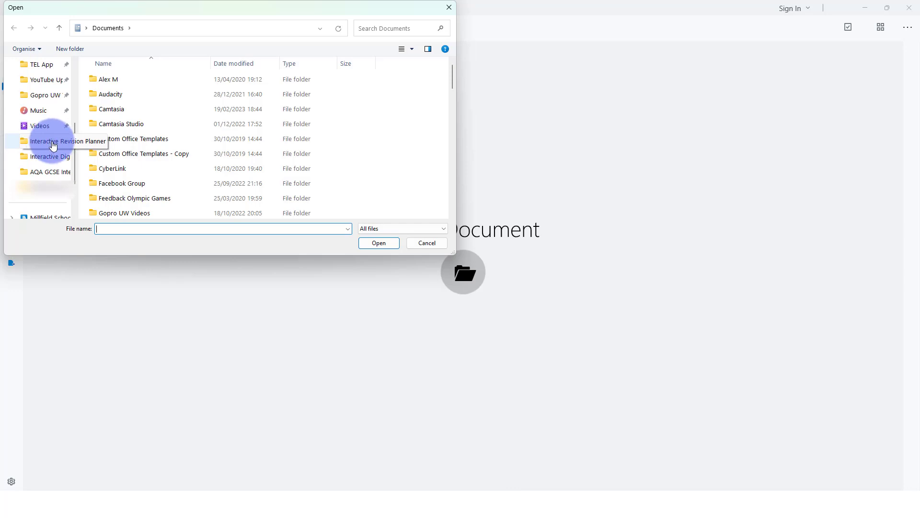
double_click(50, 141)
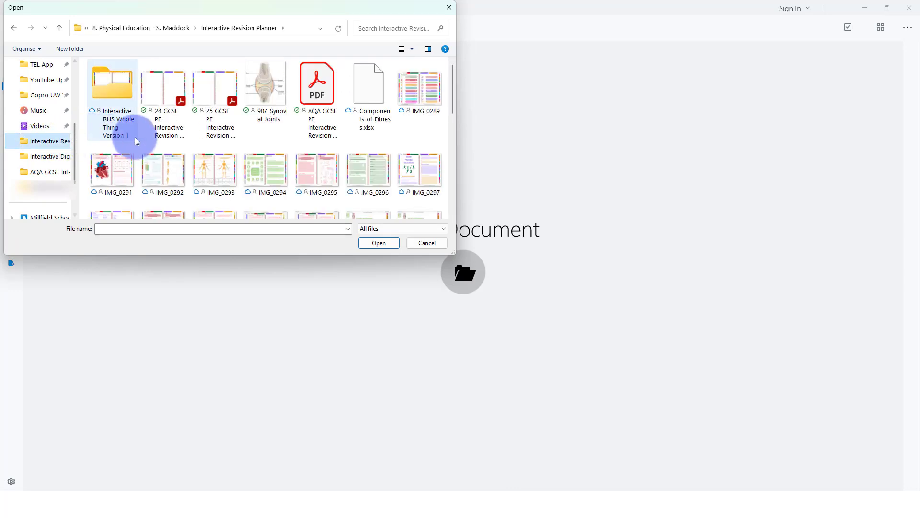
left_click(317, 88)
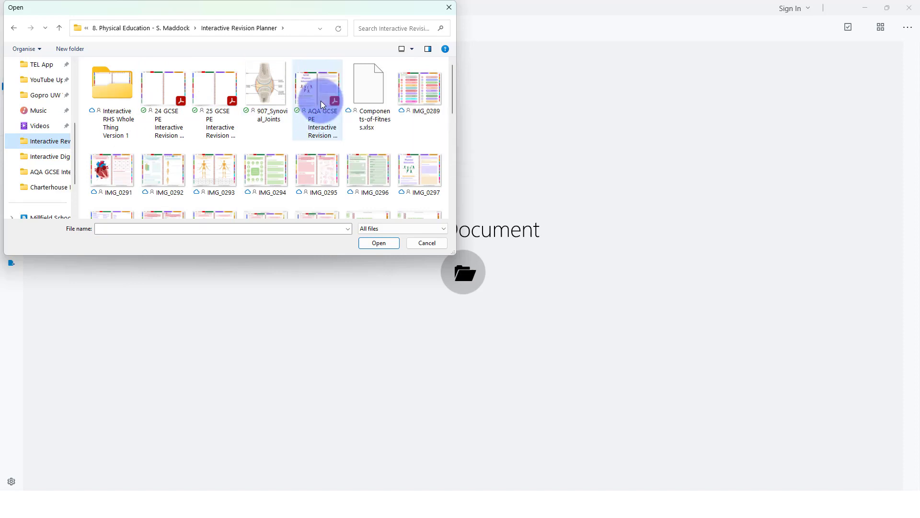
left_click(379, 242)
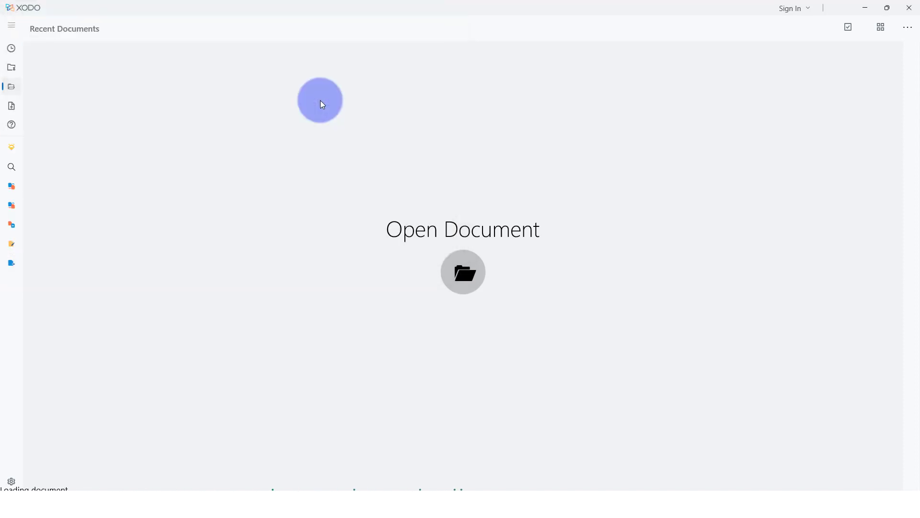
- Dismiss the Export Options notice covering the GCSE Physical Education notebook
left_click(463, 272)
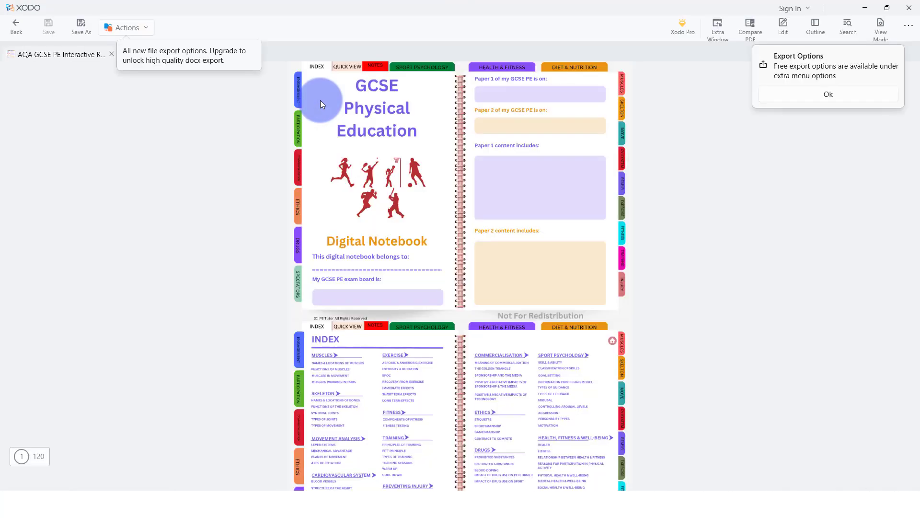
mouse_move(498, 162)
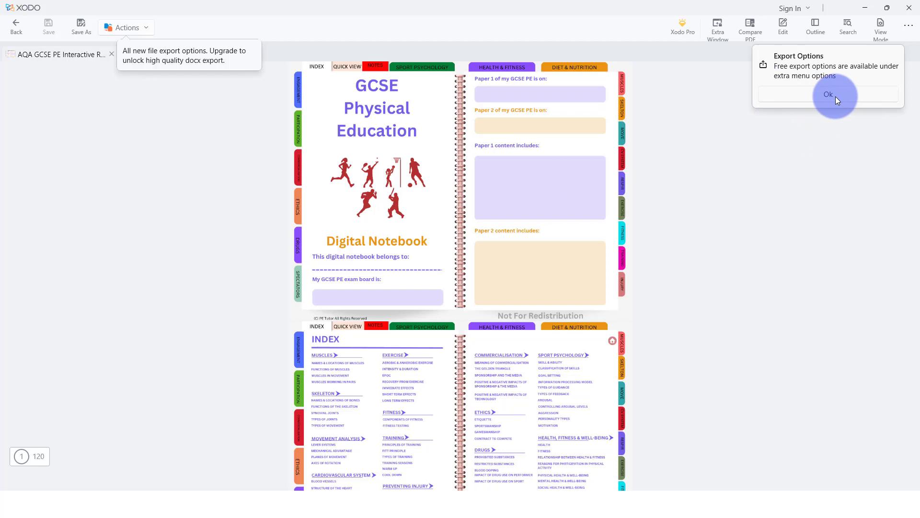
left_click(828, 93)
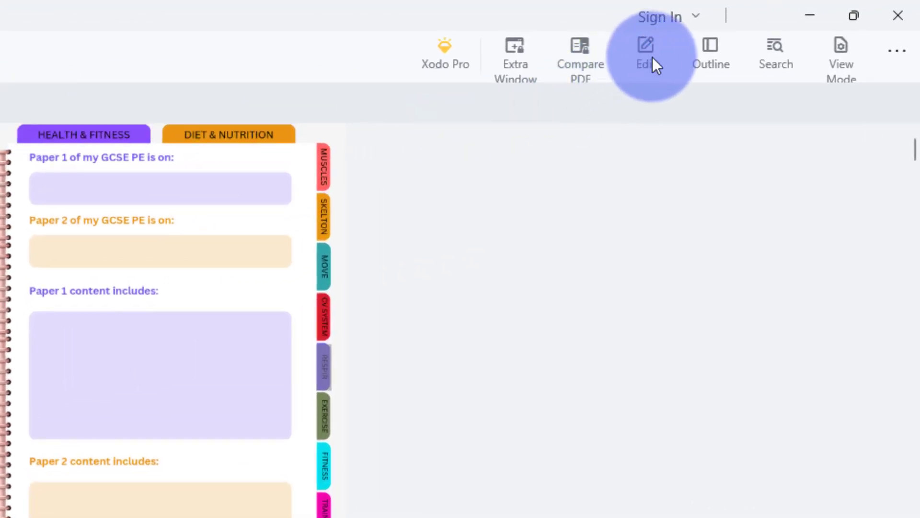
- Open the Edit annotation tools and activate the freehand Ink tool on page 30
left_click(322, 366)
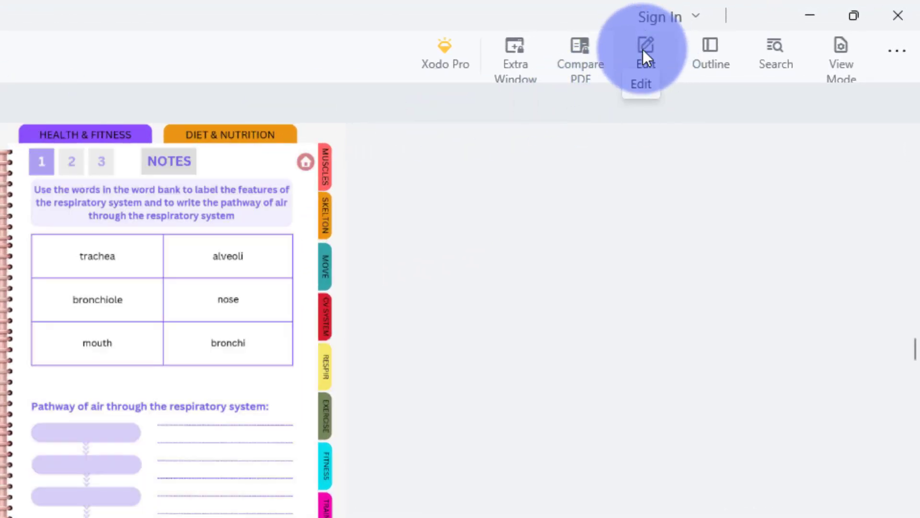
mouse_move(346, 47)
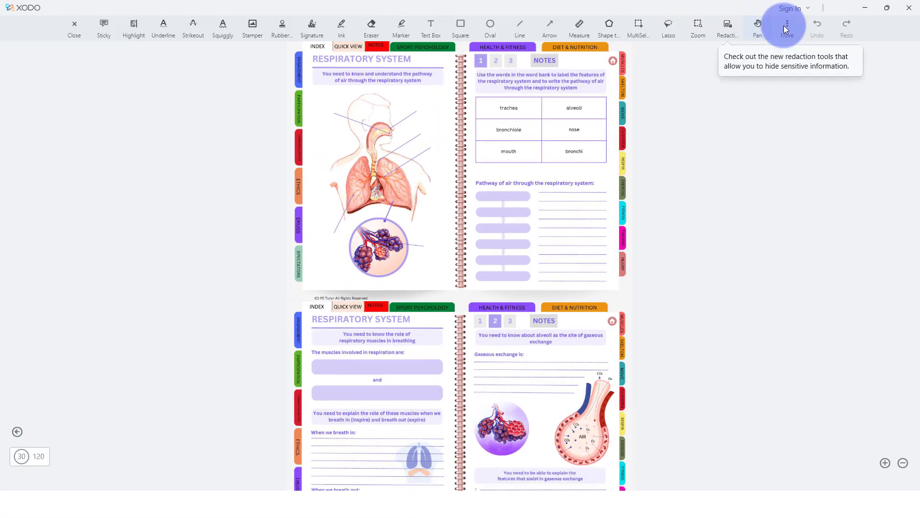
mouse_move(781, 98)
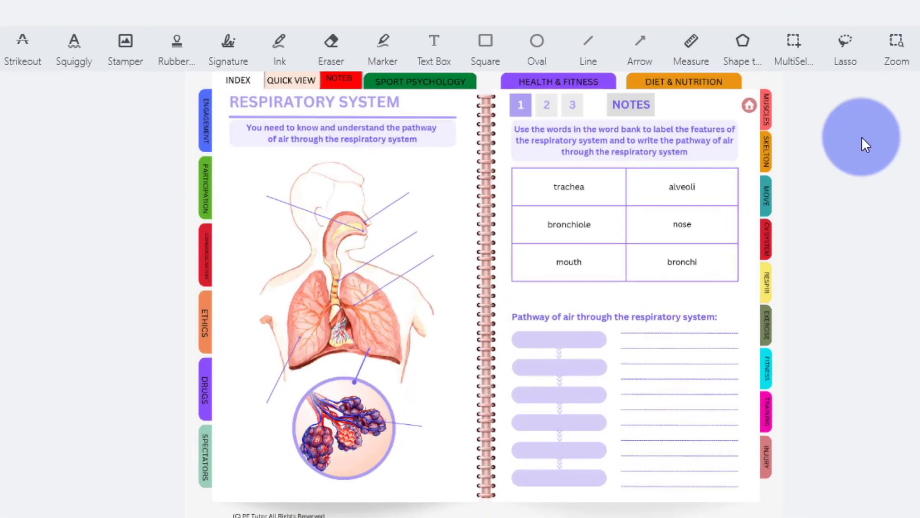
left_click(279, 48)
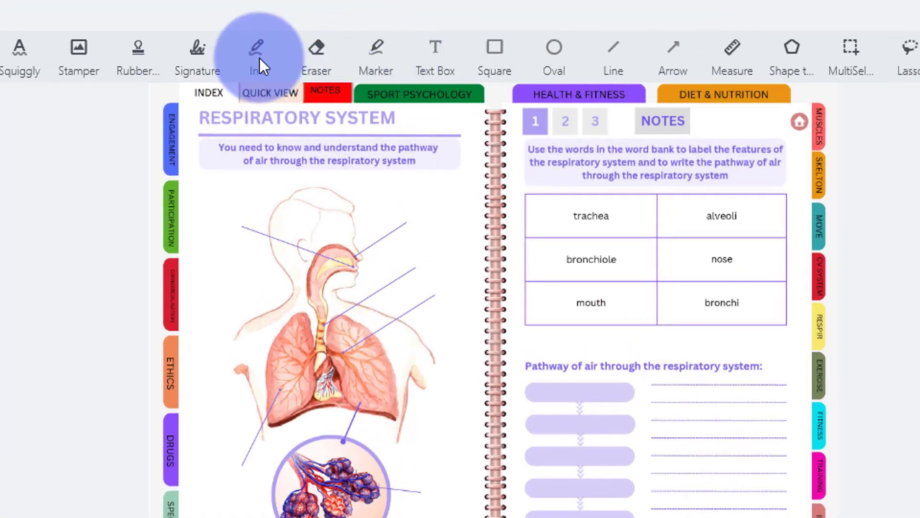
mouse_move(258, 56)
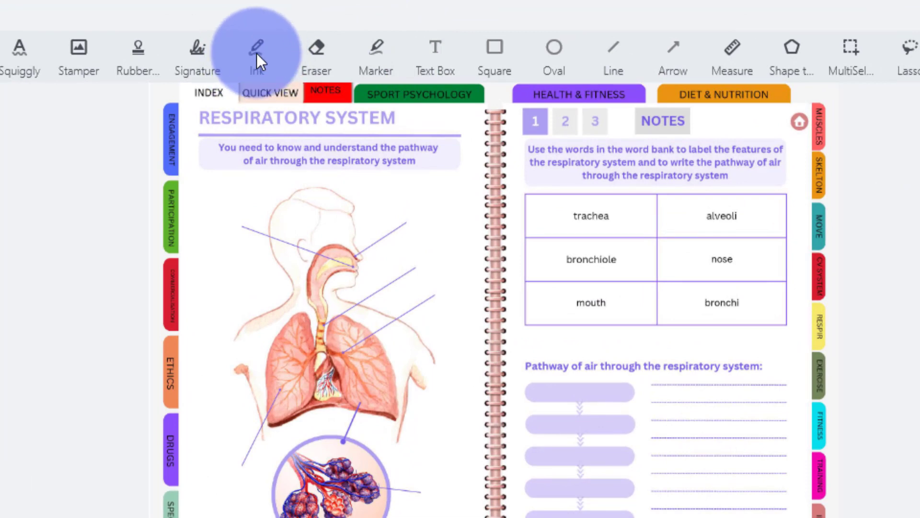
left_click(256, 46)
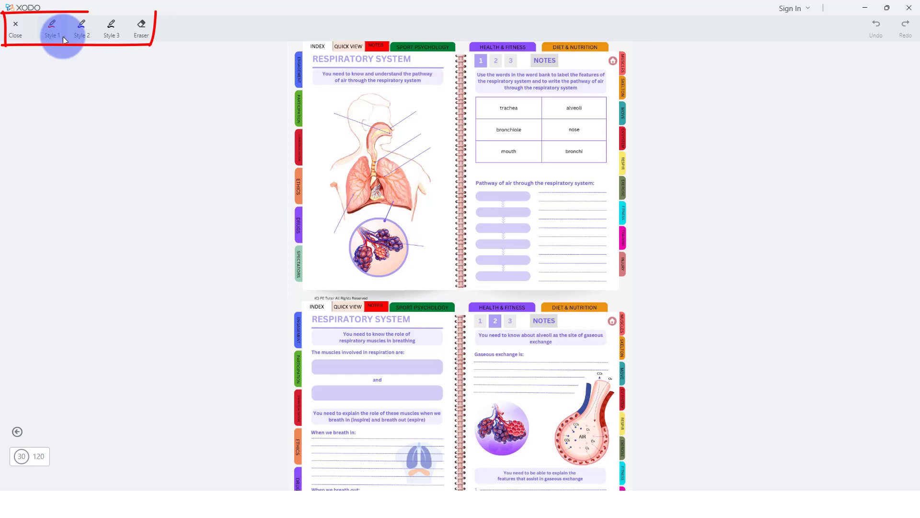
- Set the Style 1 magenta ink to line width 7 at full opacity
left_click(52, 28)
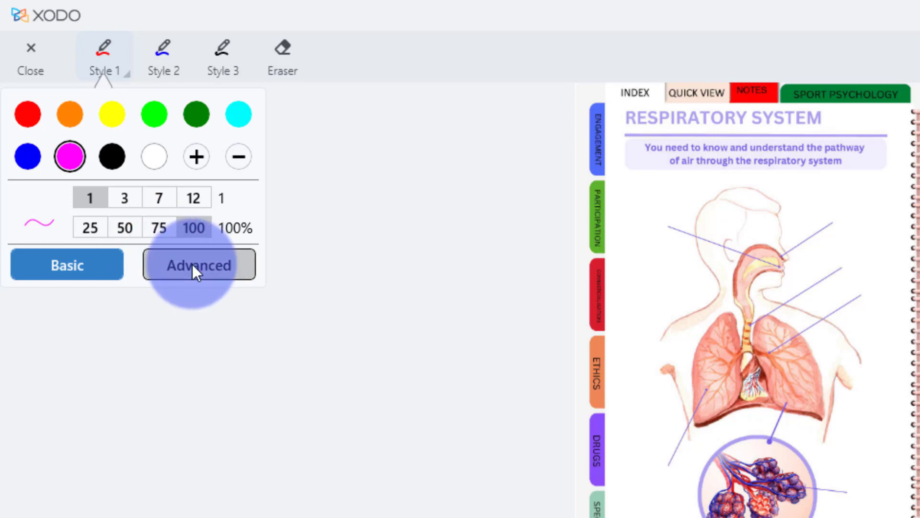
left_click(199, 265)
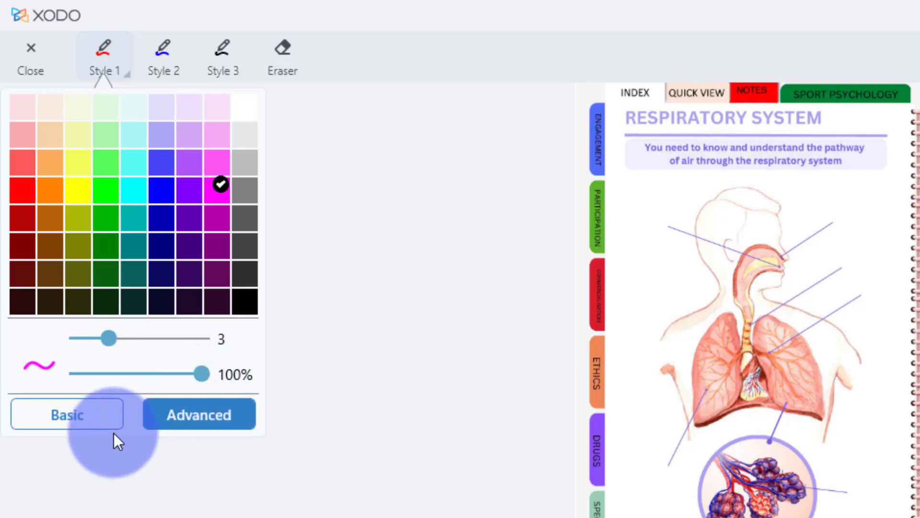
left_click(66, 414)
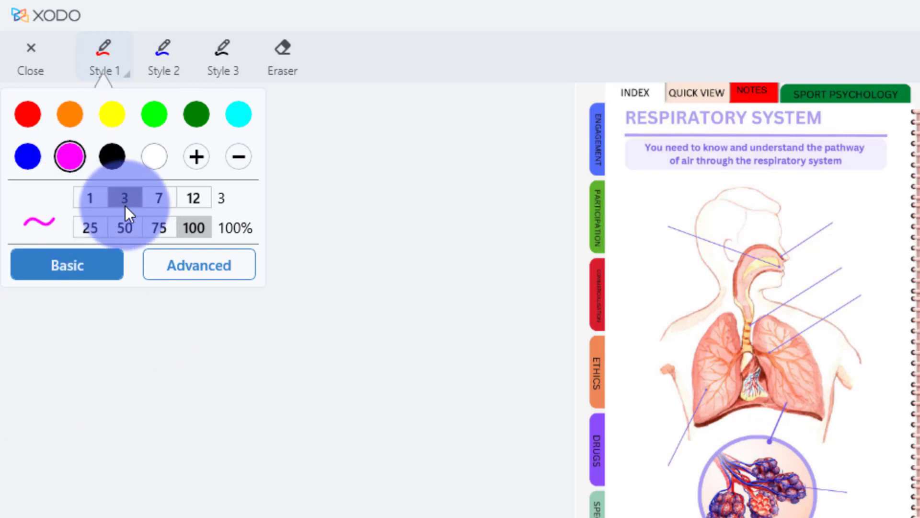
left_click(158, 198)
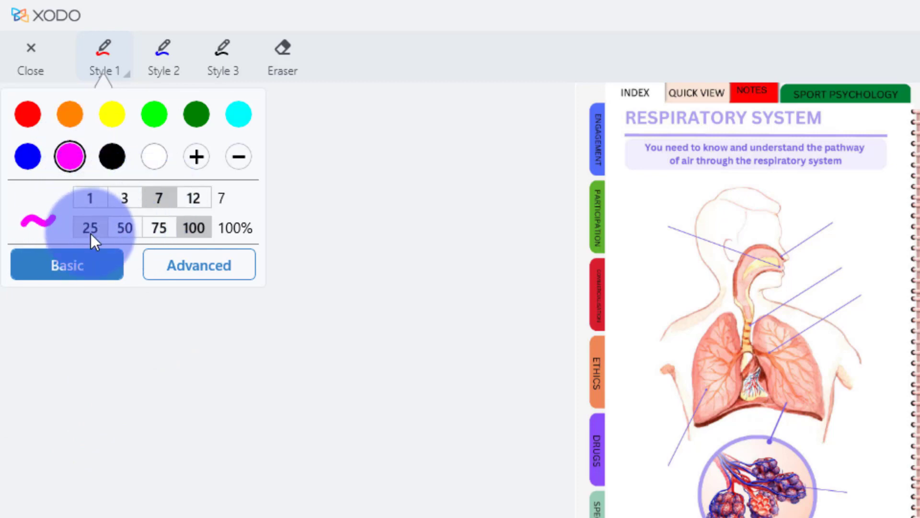
left_click(229, 363)
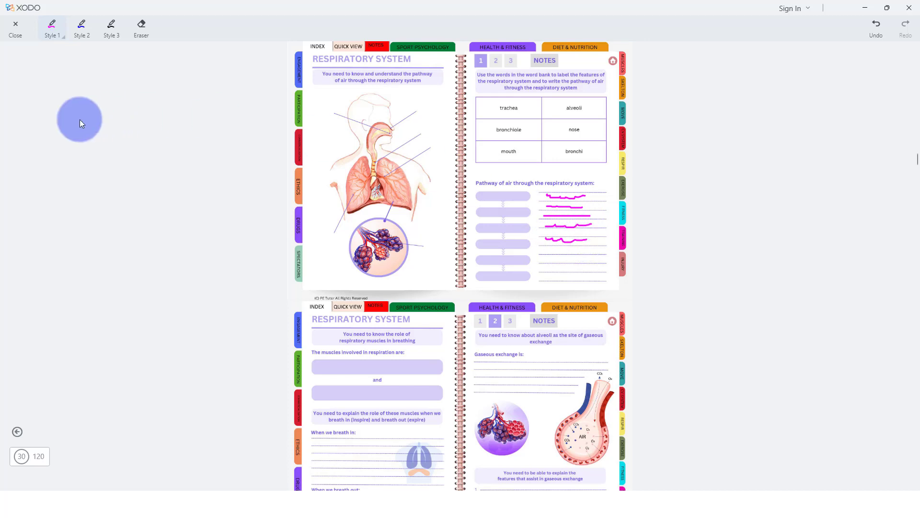
mouse_move(16, 28)
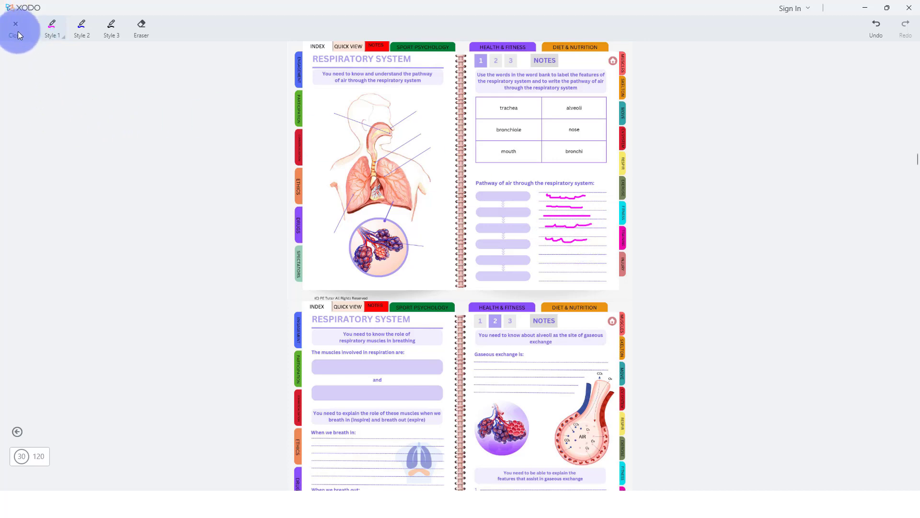
- Exit ink drawing and zoom in twice on the pathway-of-air answer lines
left_click(15, 26)
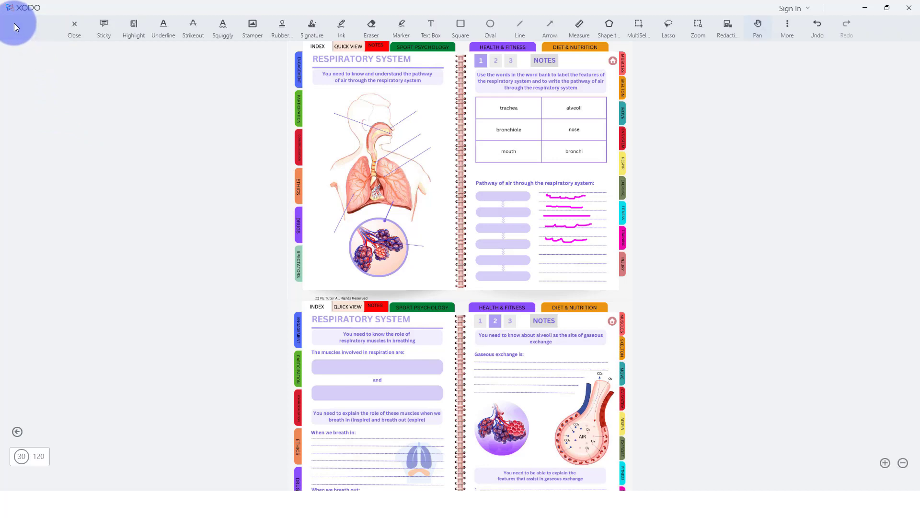
mouse_move(820, 375)
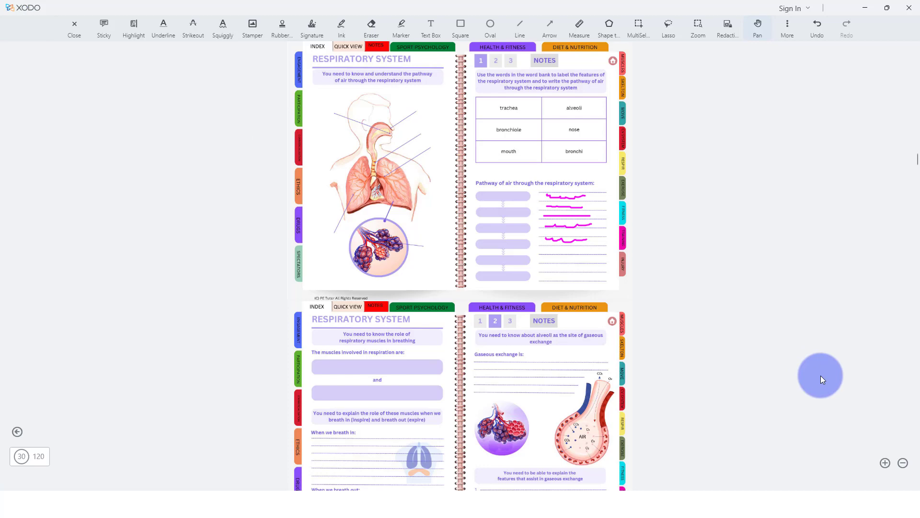
mouse_move(891, 476)
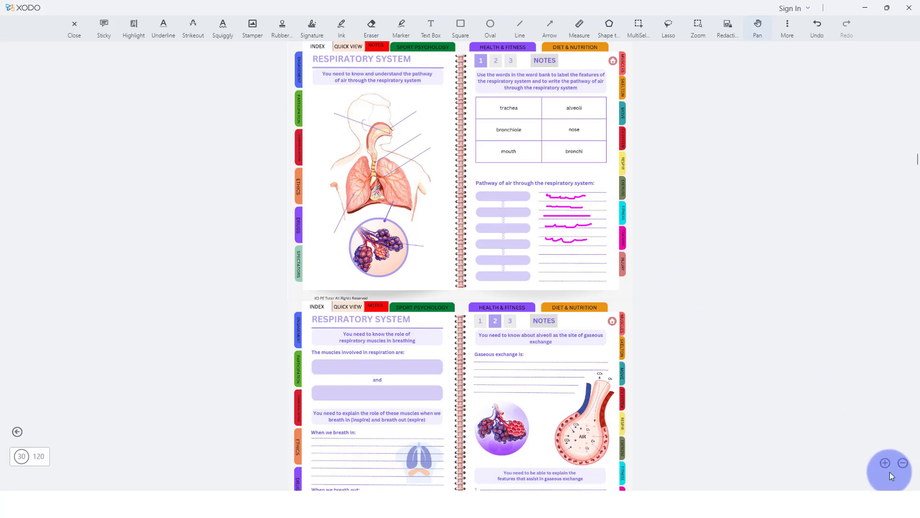
left_click(885, 462)
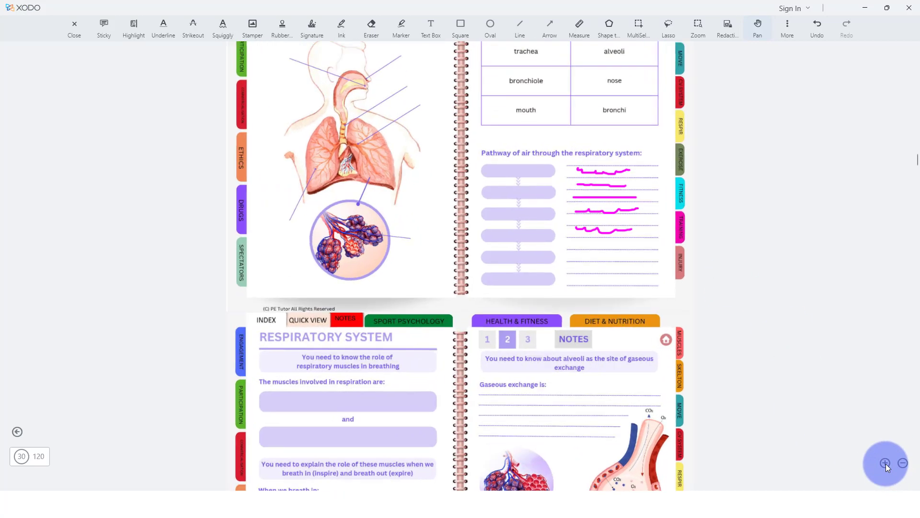
left_click(885, 462)
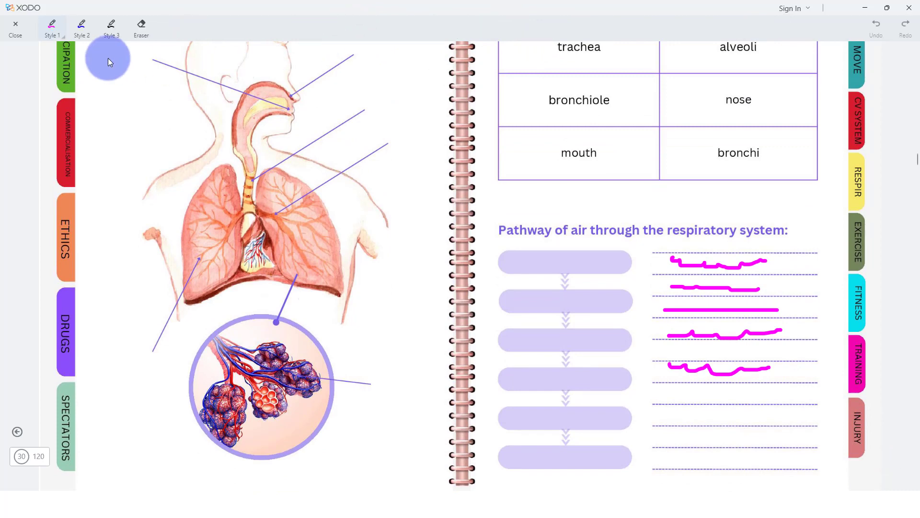
- Draw two Style 1 magenta scribbles on the next answer lines and close ink mode
left_click(53, 26)
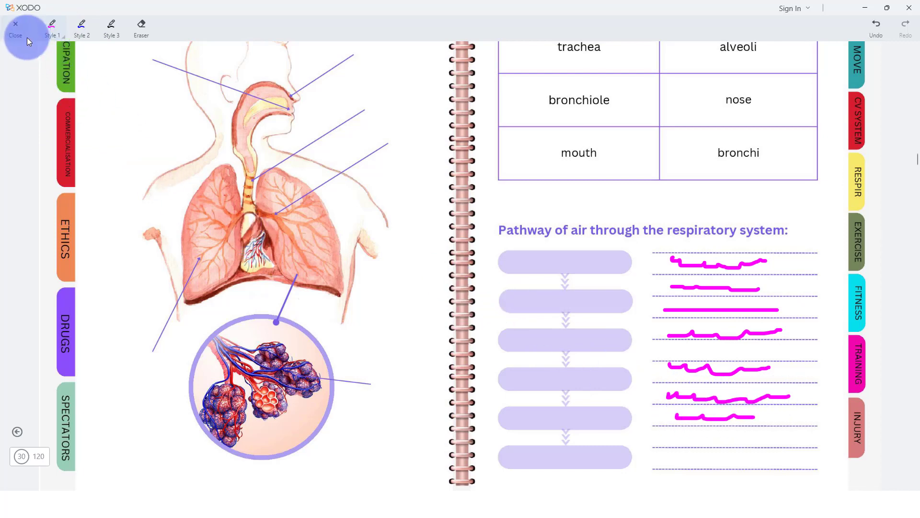
left_click(15, 26)
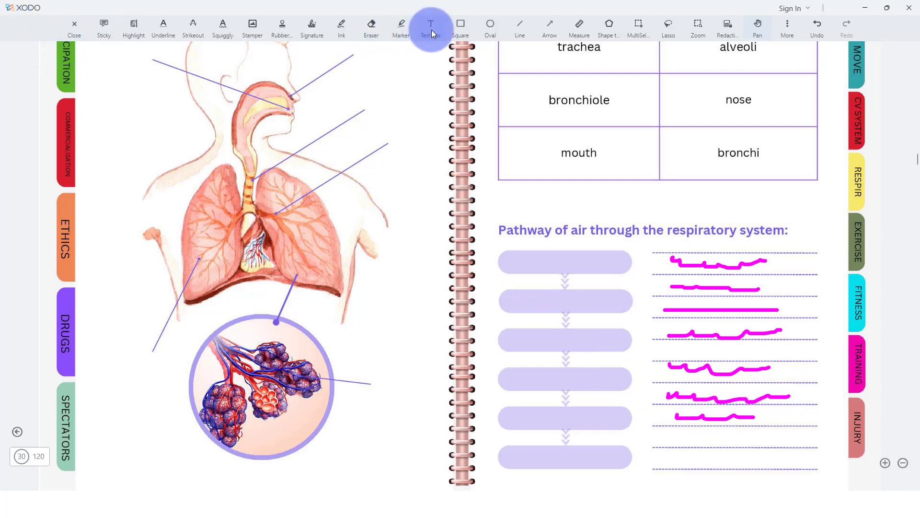
mouse_move(857, 304)
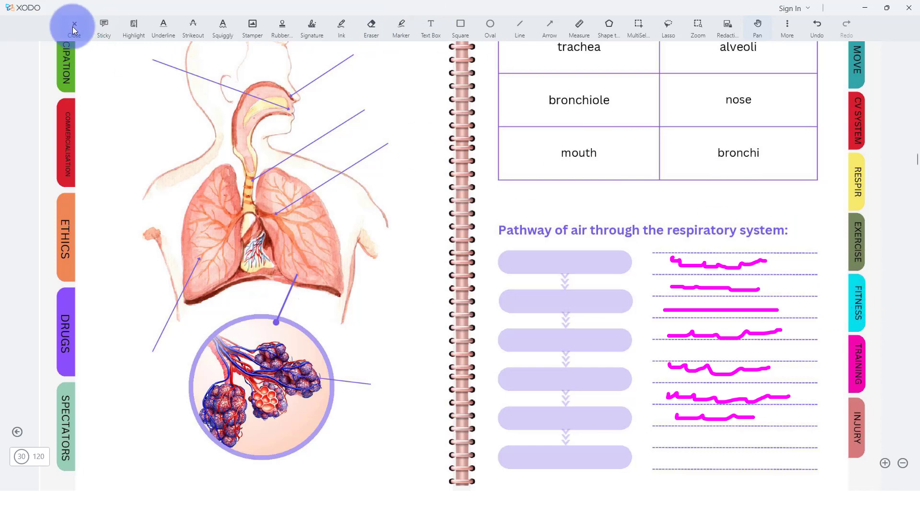
- Close the annotation toolbar to leave the respiratory system page
left_click(73, 24)
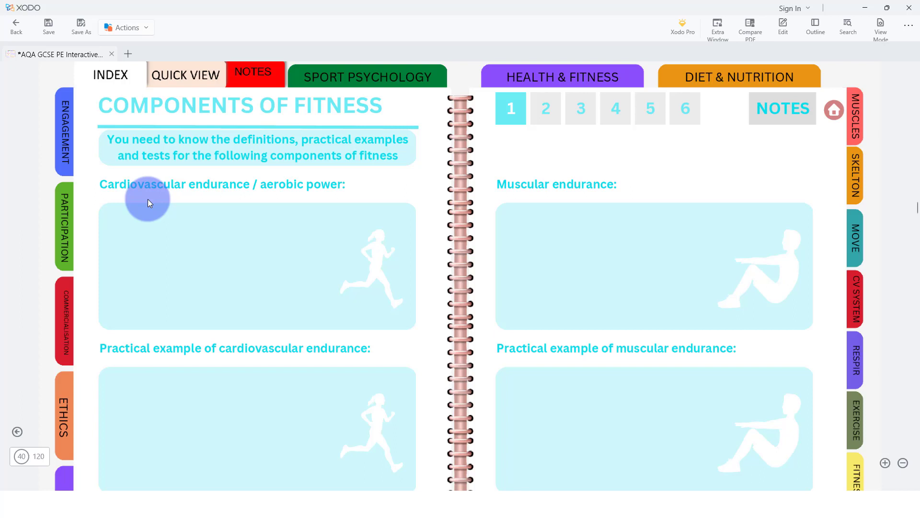
mouse_move(814, 28)
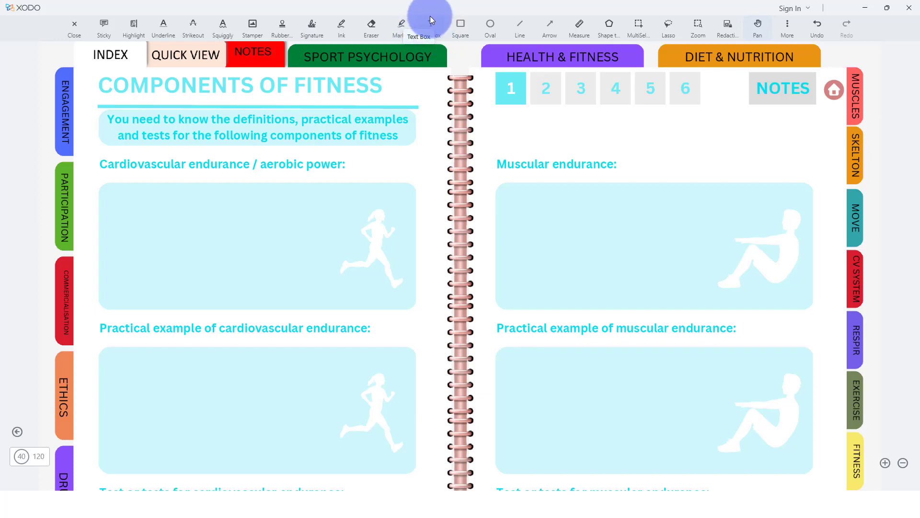
mouse_move(439, 93)
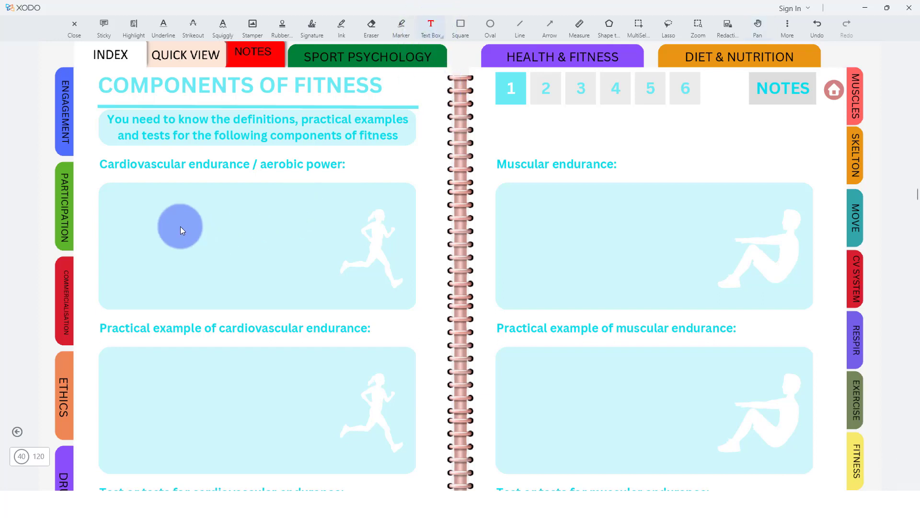
- Type 'CV endurance is ........' in a cardiovascular text box, colouring 'endurance is' green
left_click(181, 226)
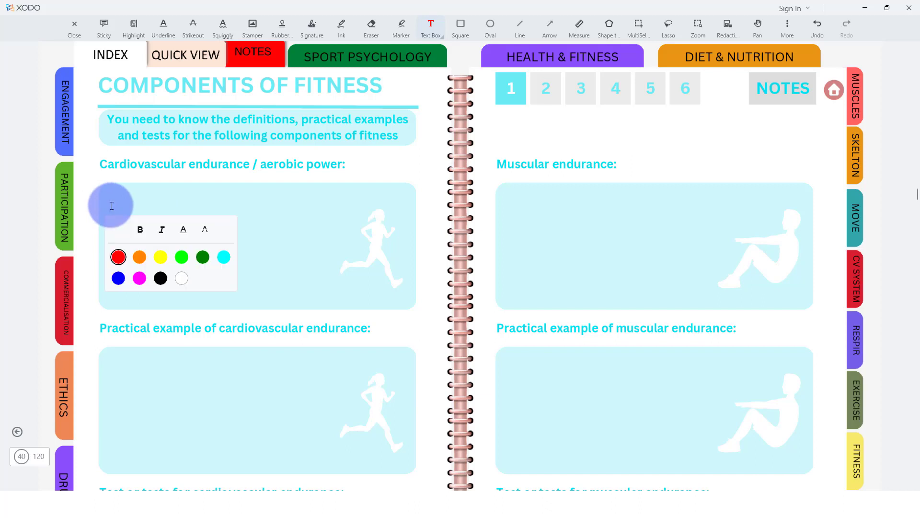
mouse_move(112, 205)
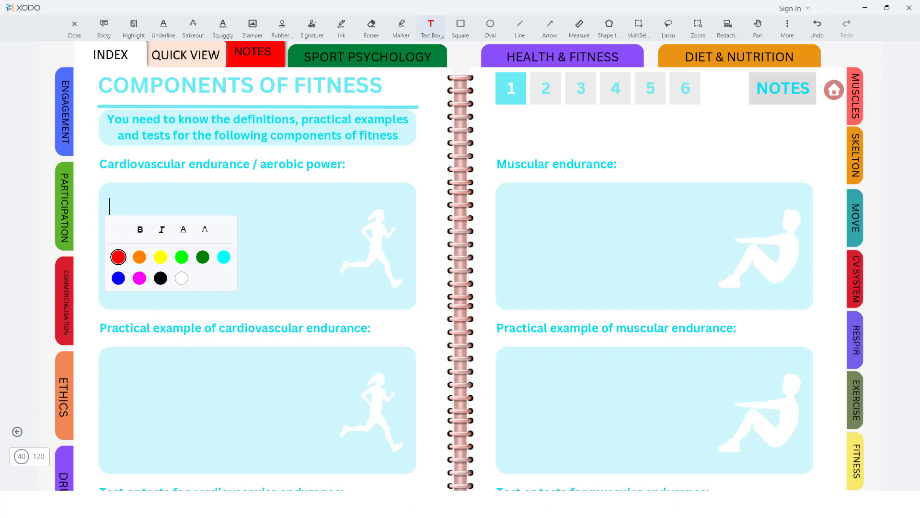
type("CV e")
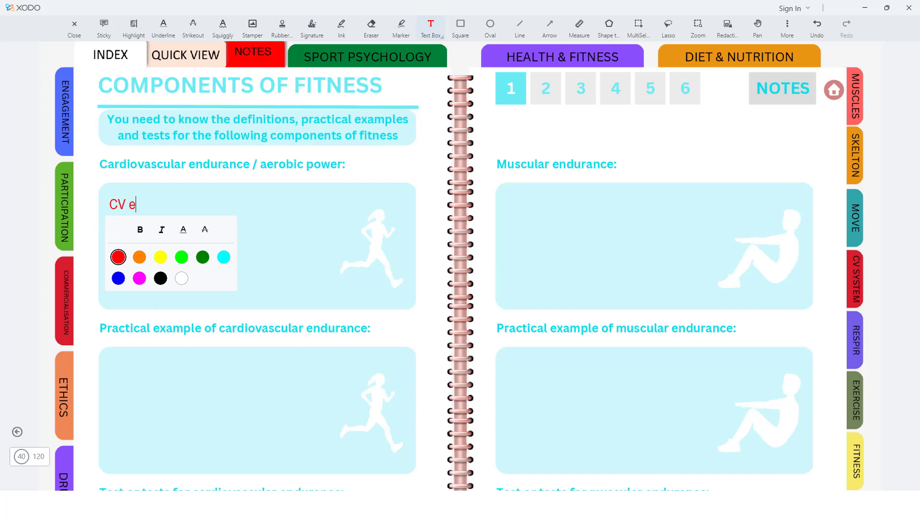
type("ndurance i")
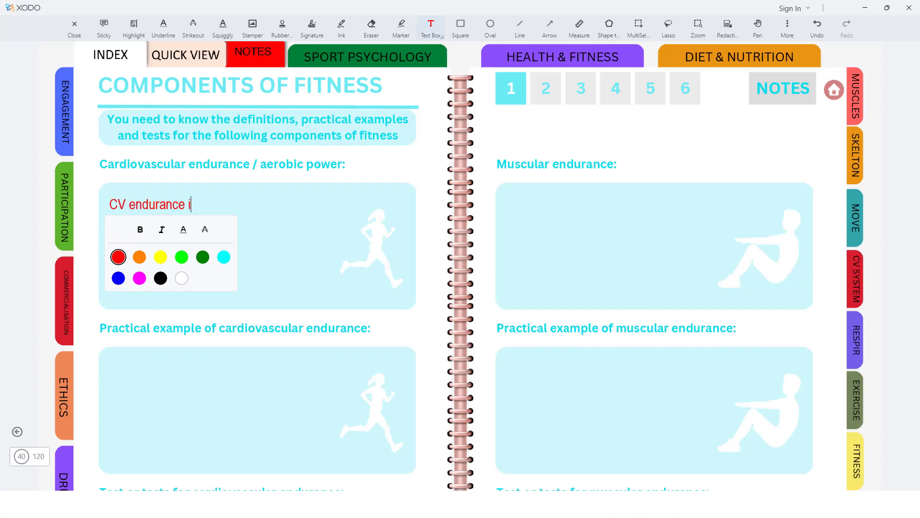
type("s ........")
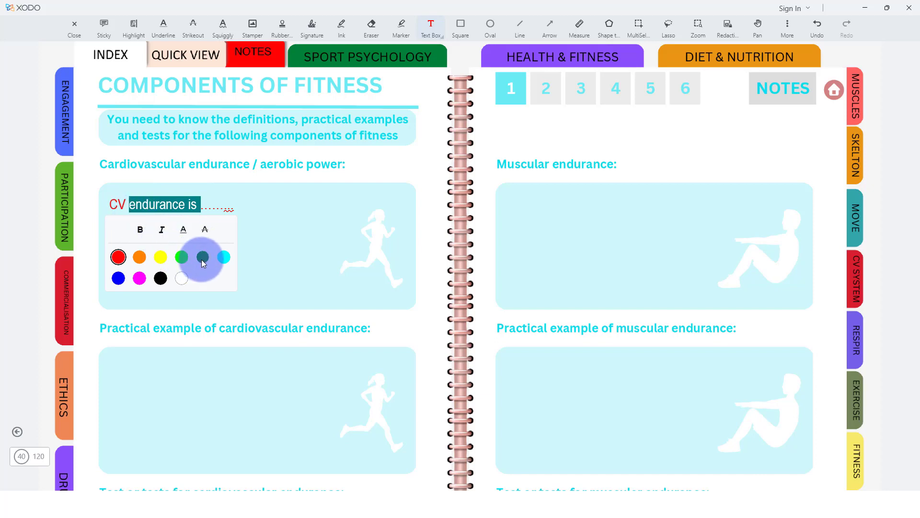
left_click(202, 257)
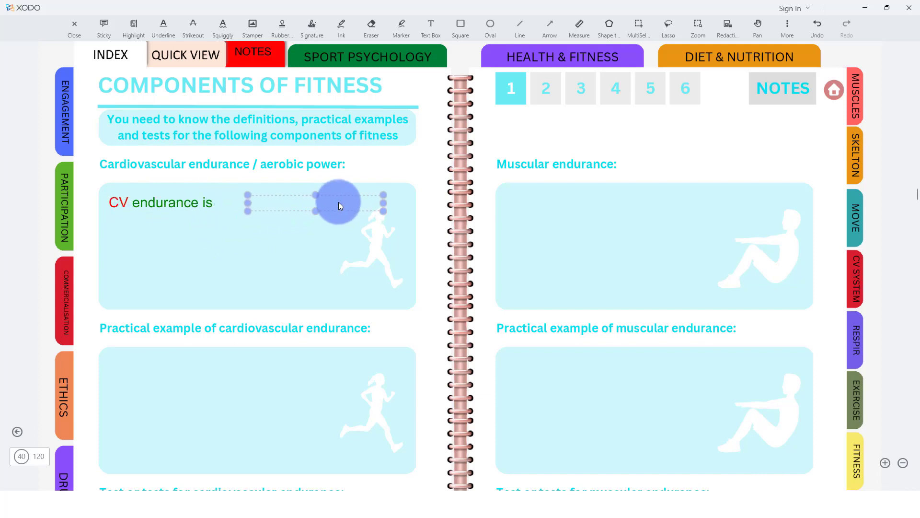
- Drag the 'CV endurance is' box rightward, confirm it, and start a second text box
left_click(338, 205)
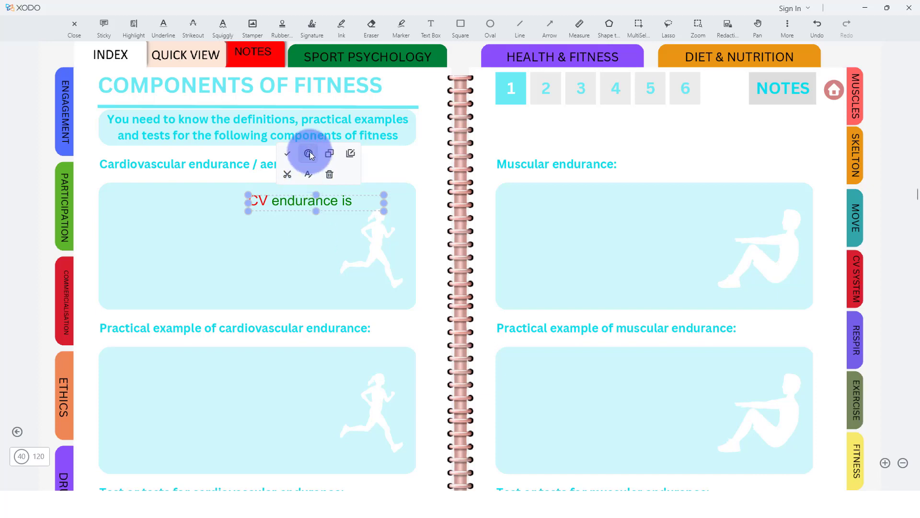
mouse_move(330, 153)
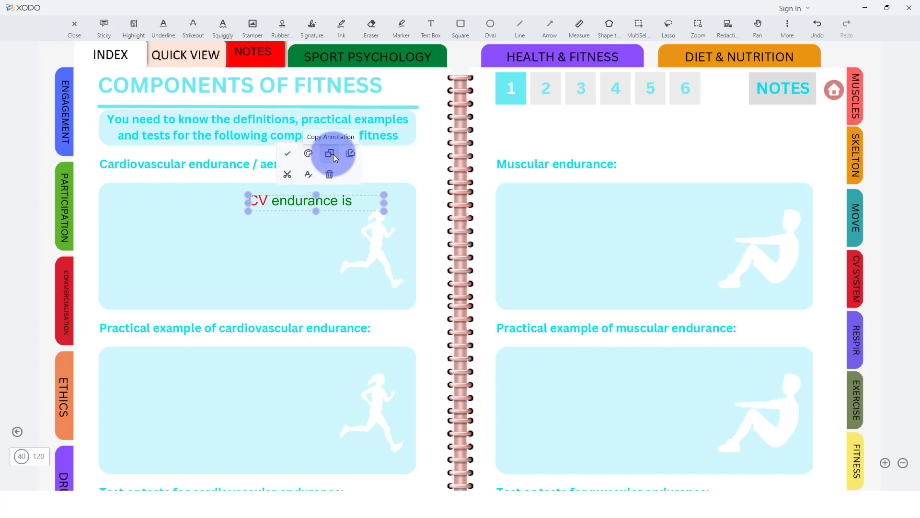
mouse_move(330, 174)
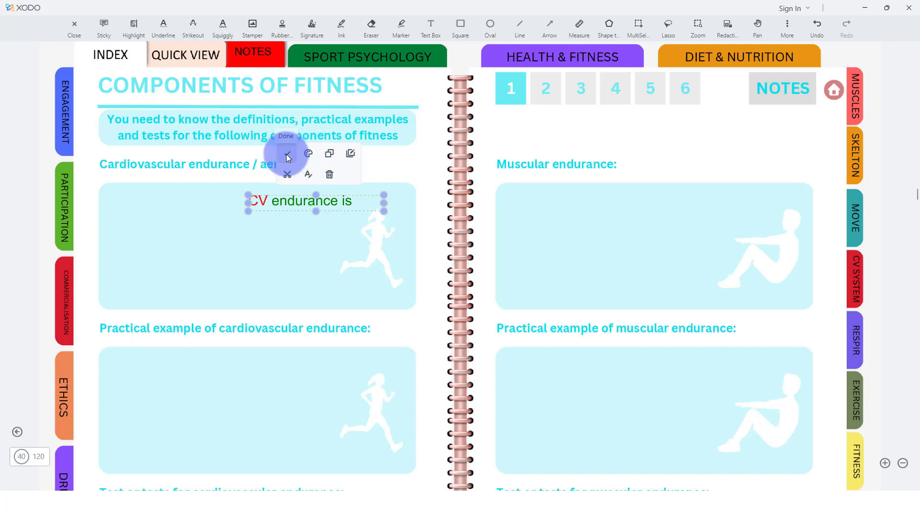
left_click(286, 139)
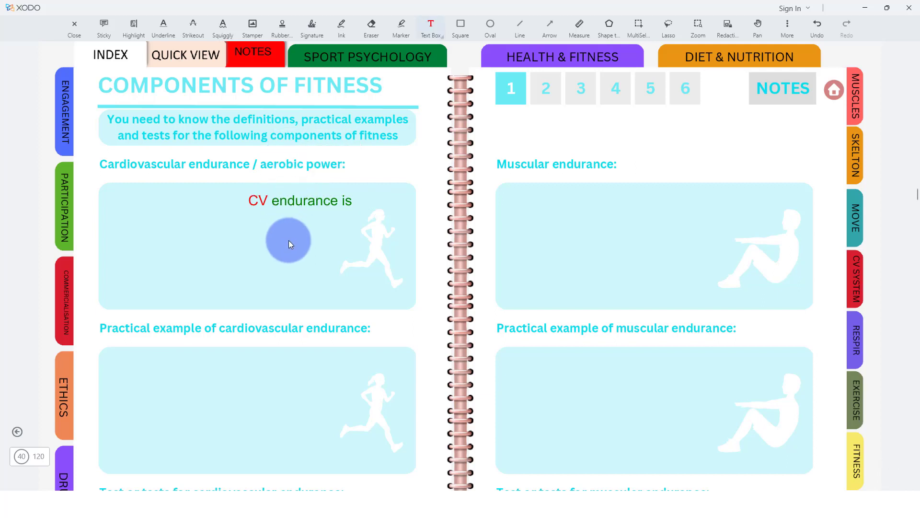
left_click(288, 241)
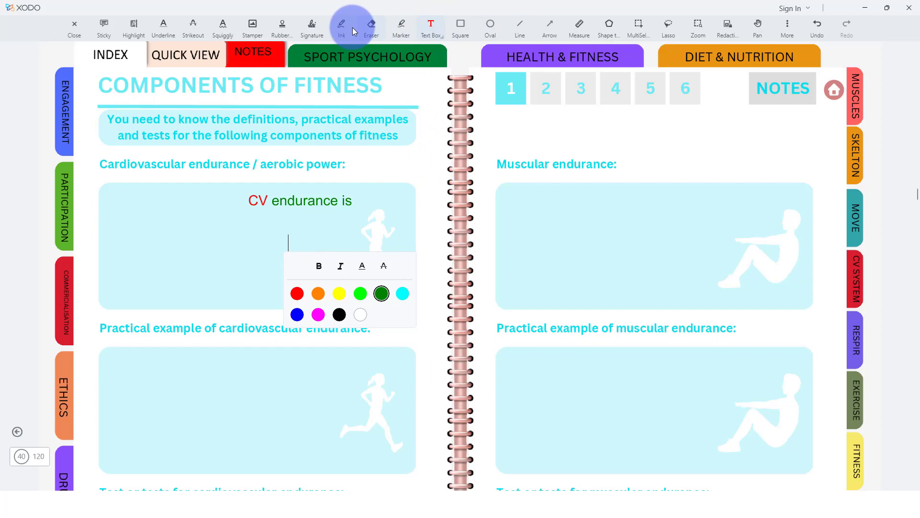
left_click(340, 26)
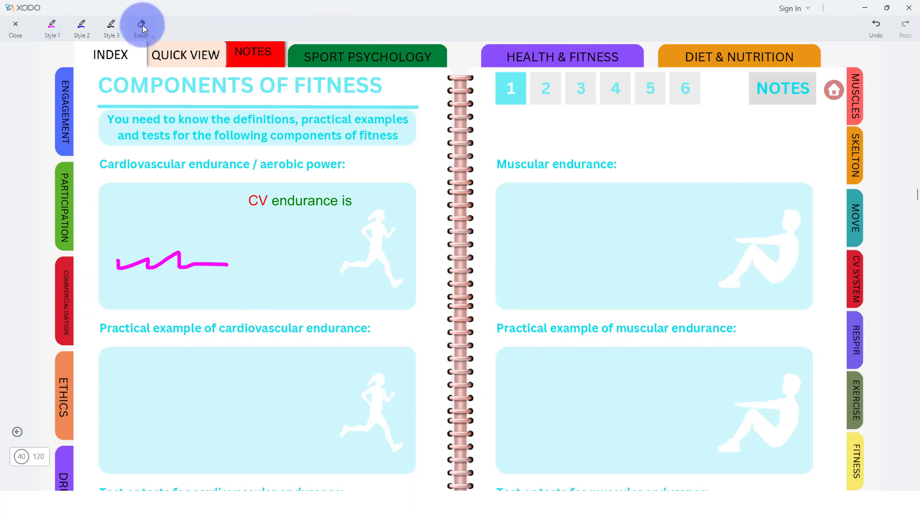
left_click(141, 26)
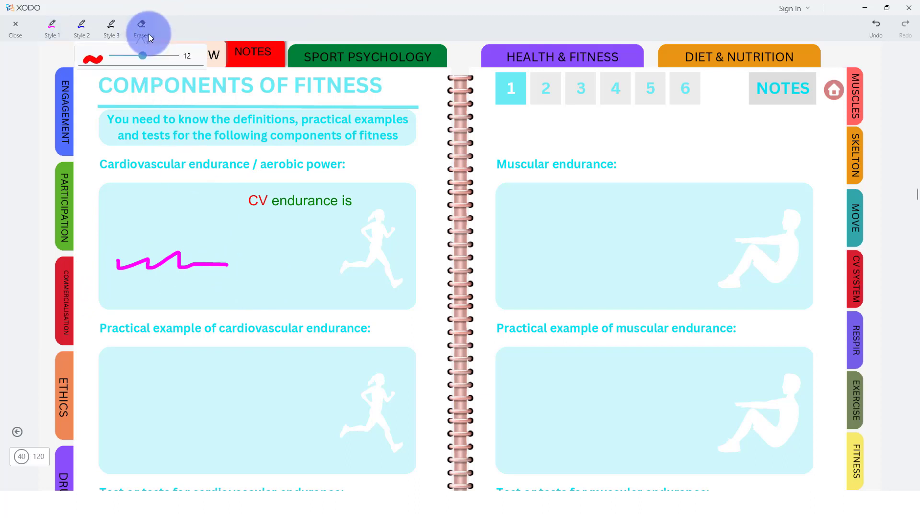
left_click_drag(143, 55, 162, 56)
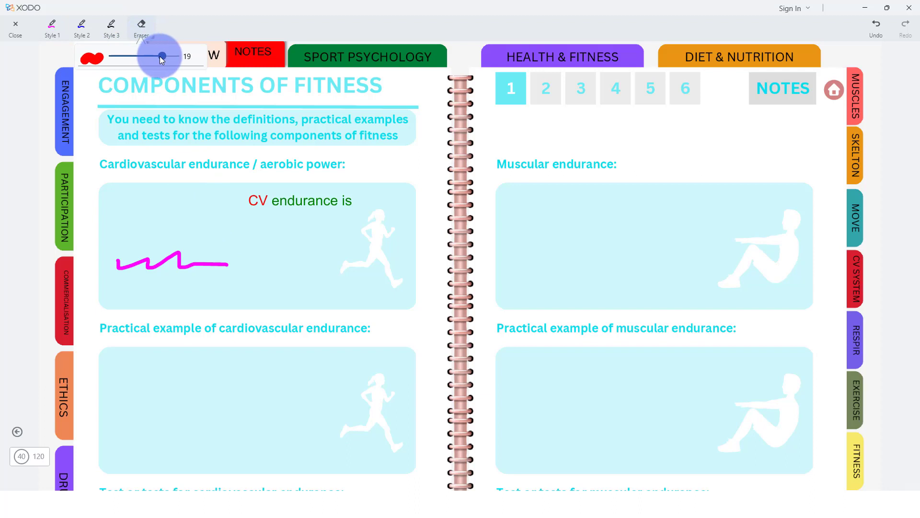
left_click_drag(163, 57, 129, 57)
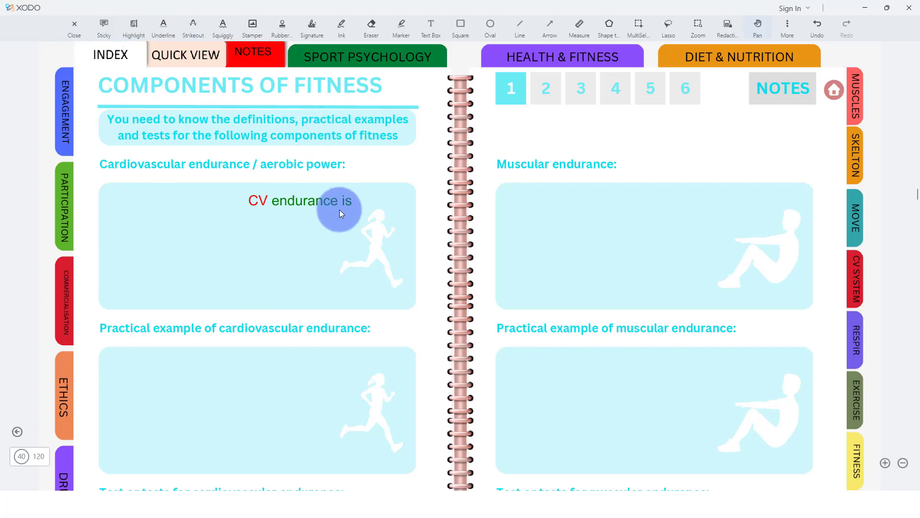
mouse_move(265, 132)
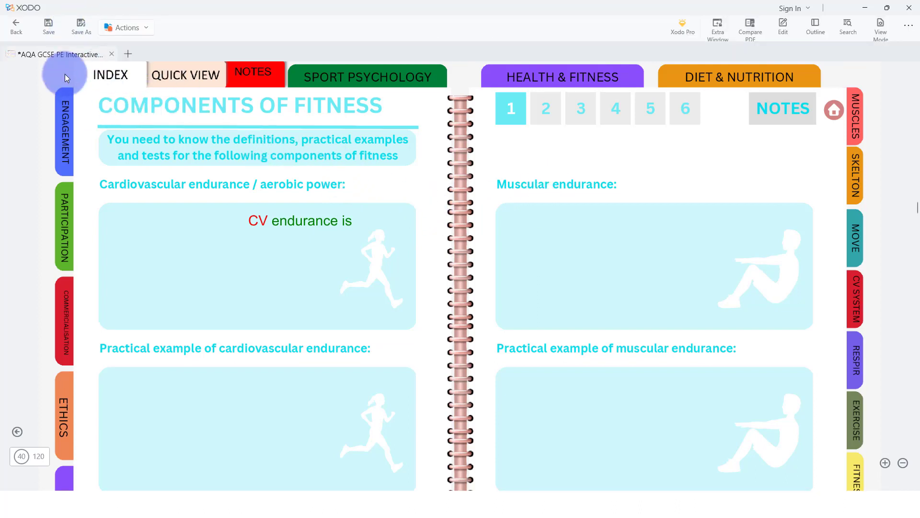
- Save the annotated GCSE PE notebook PDF
left_click(48, 27)
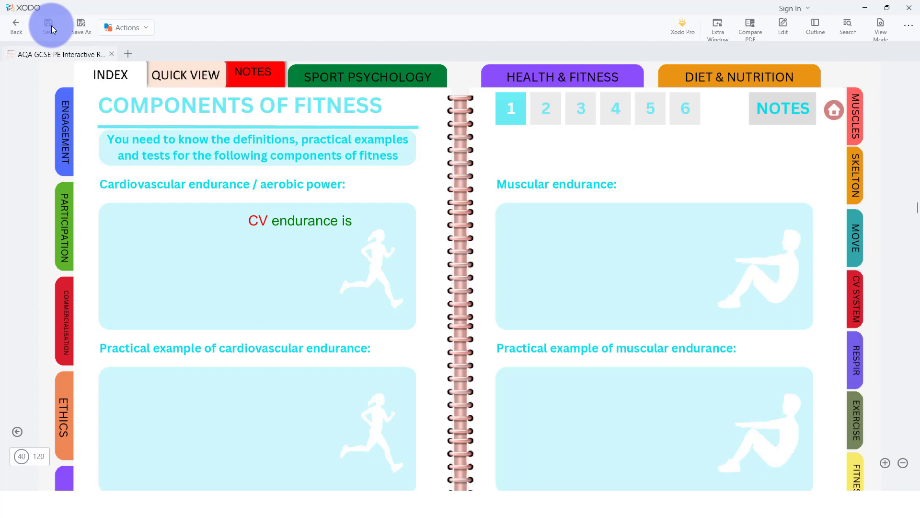